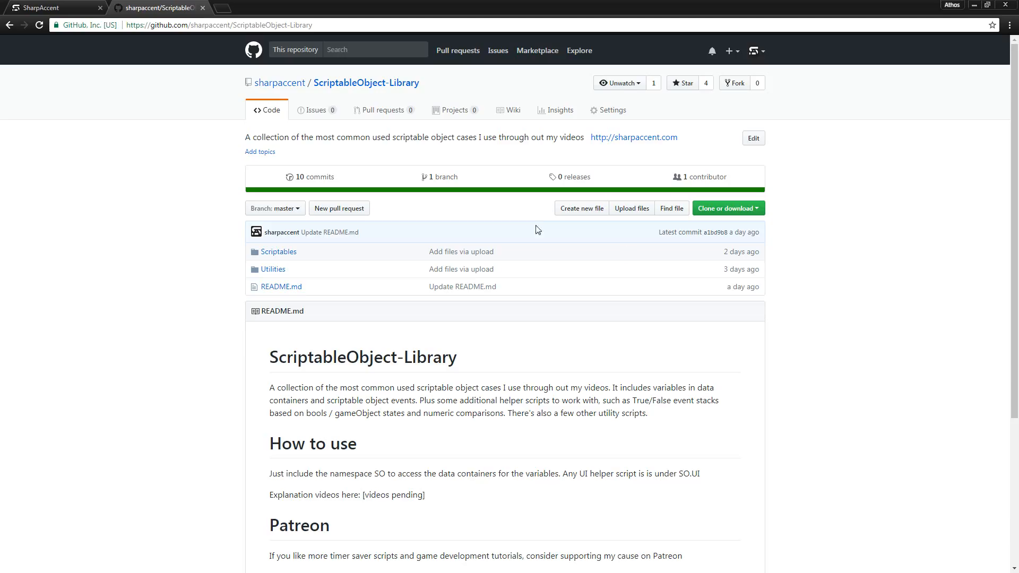
mouse_move(317, 114)
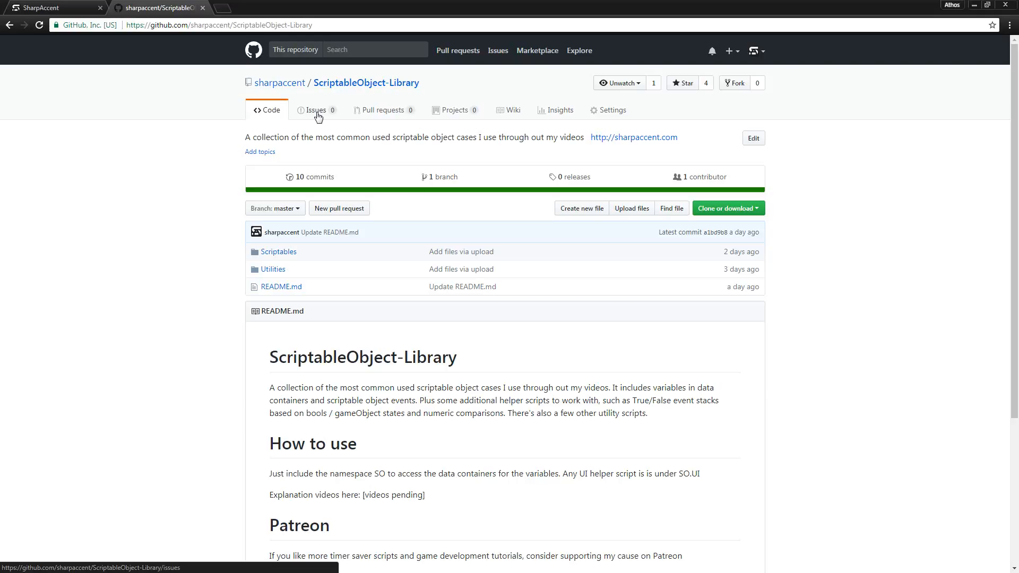
mouse_move(142, 38)
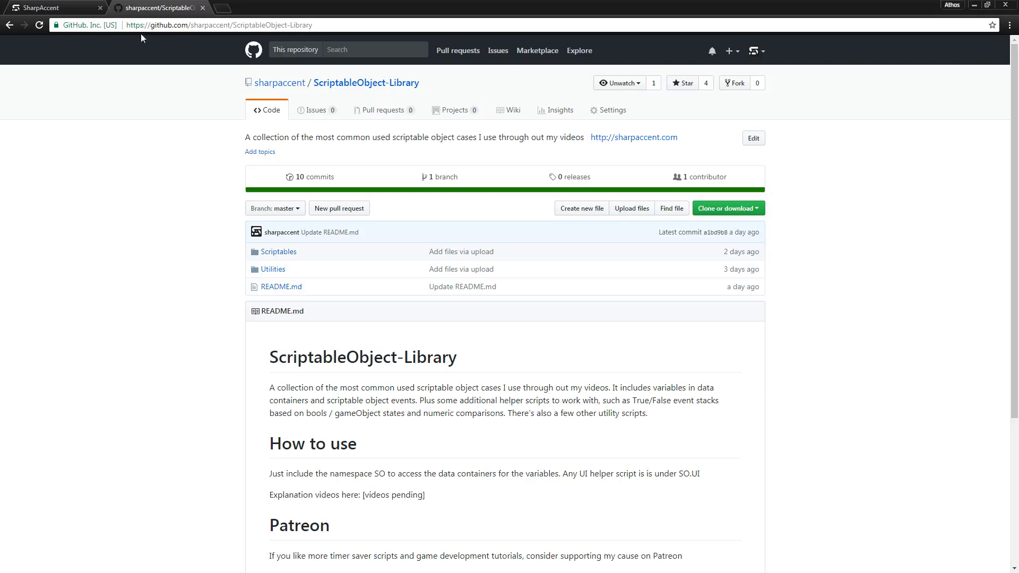
Step: Return to the ScriptableObject-Library repository, then search components to add to the Text object
left_click(284, 47)
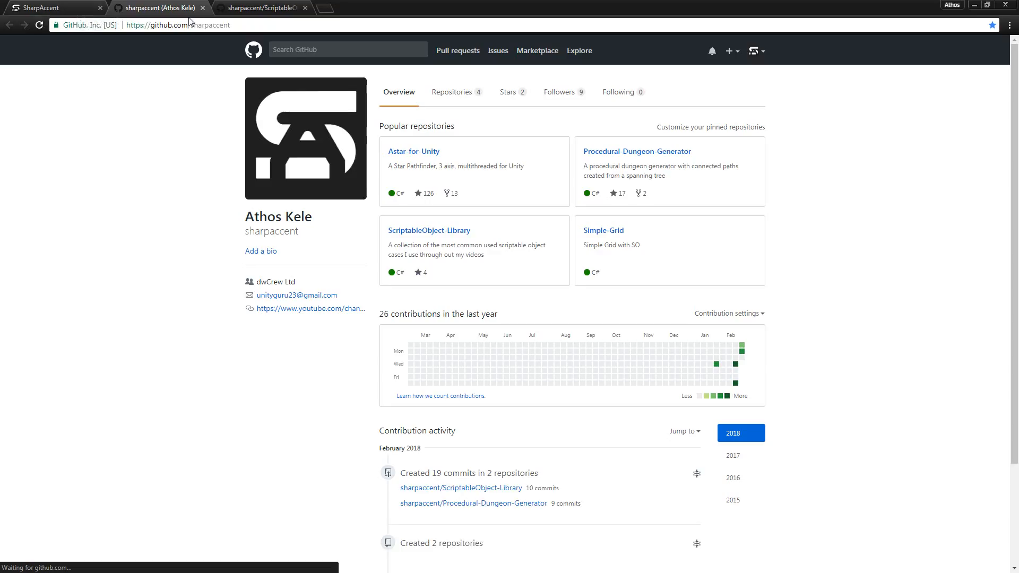
left_click(427, 230)
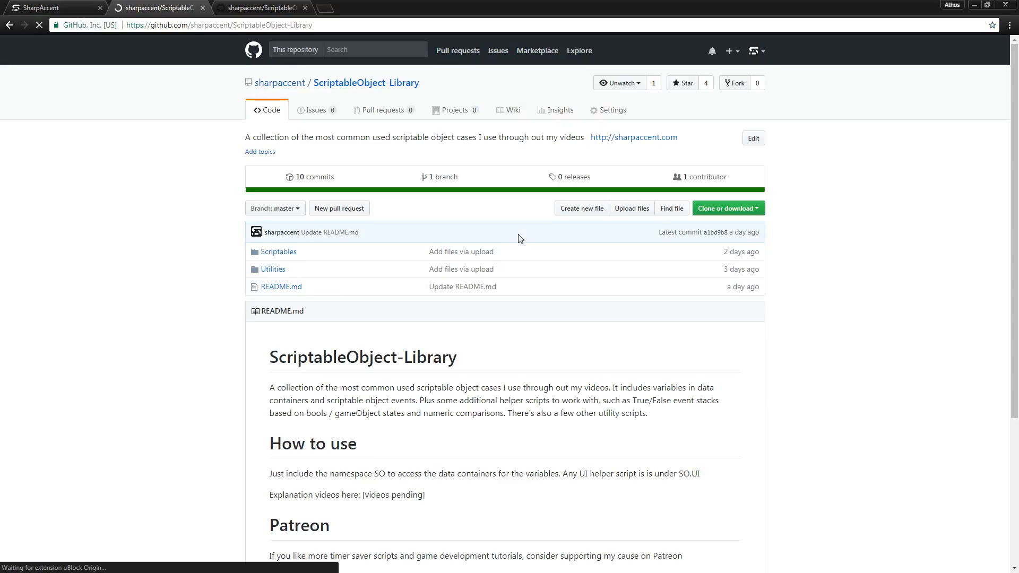
mouse_move(273, 268)
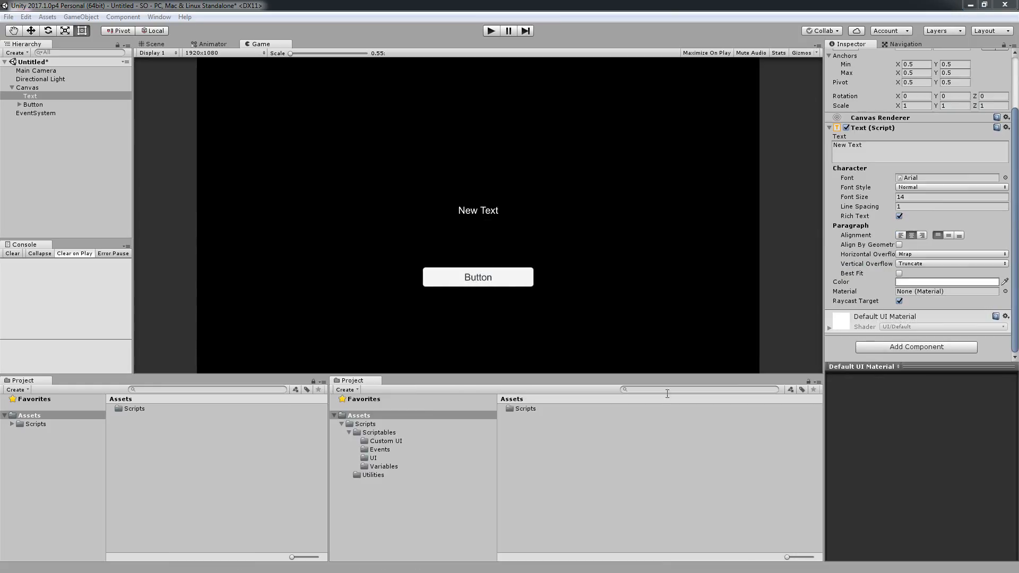
left_click(30, 96)
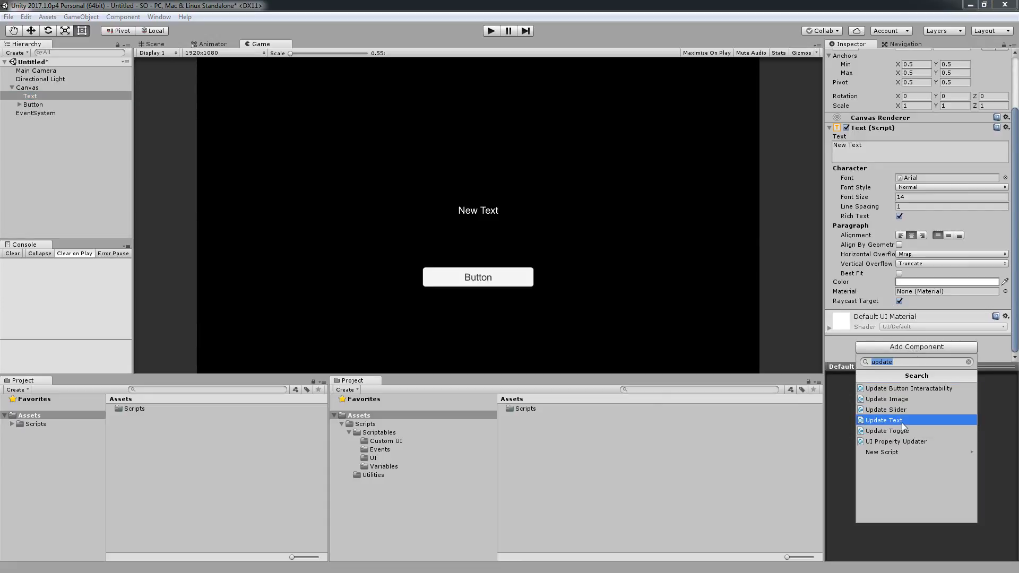
mouse_move(901, 430)
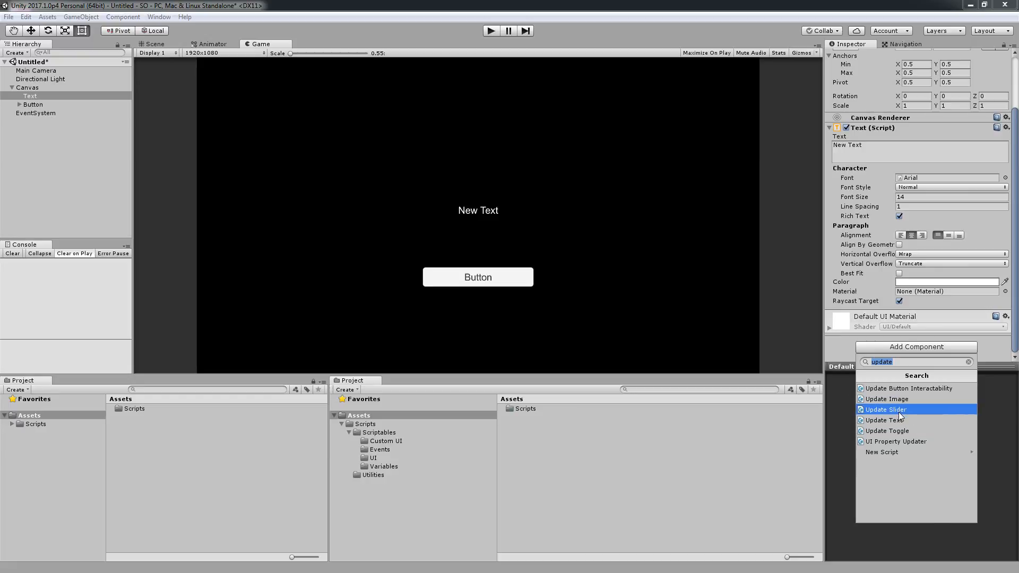
mouse_move(888, 430)
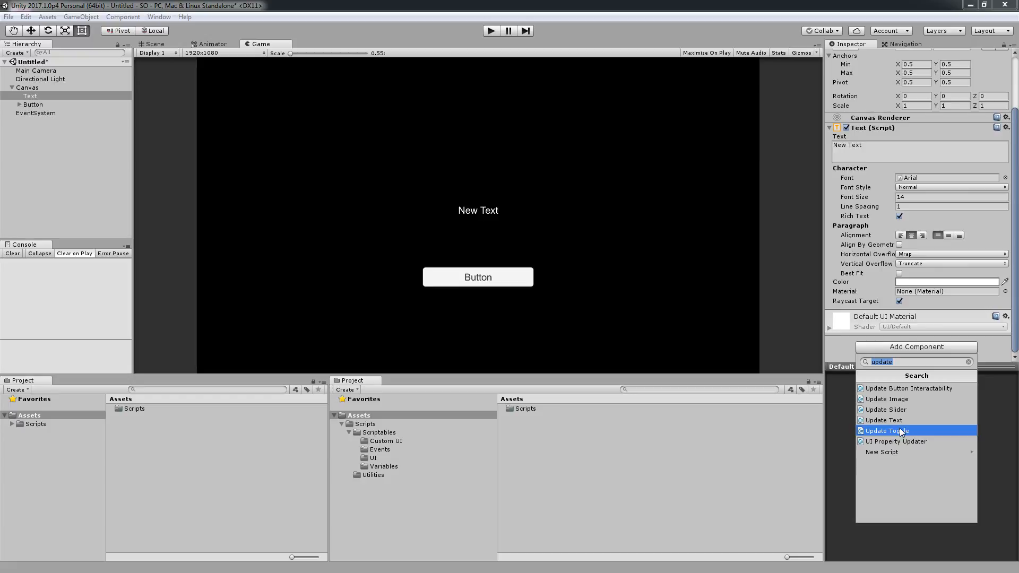
mouse_move(904, 420)
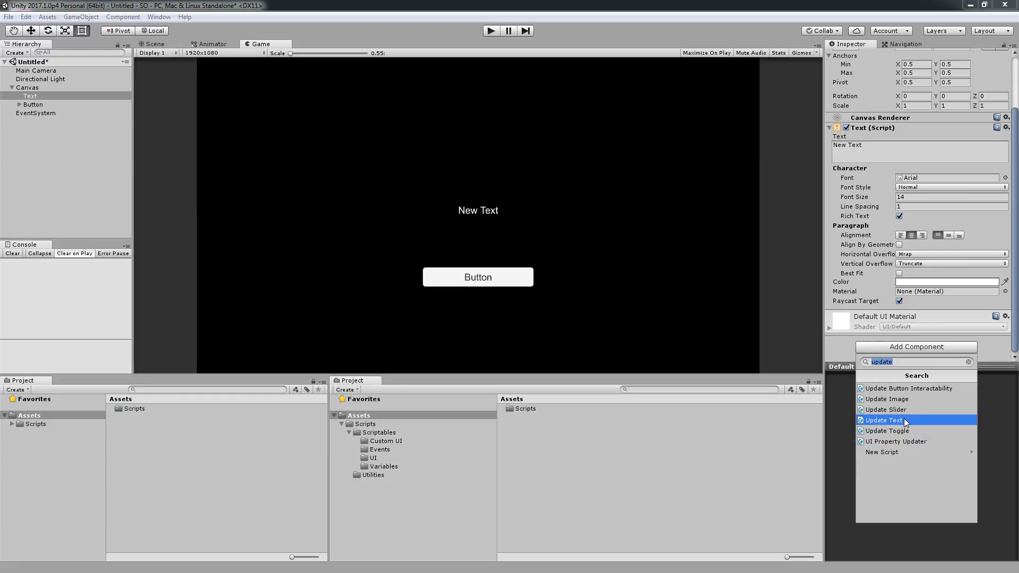
Step: Add the Update Text component to Text, its Target Text referencing the Text component
left_click(885, 421)
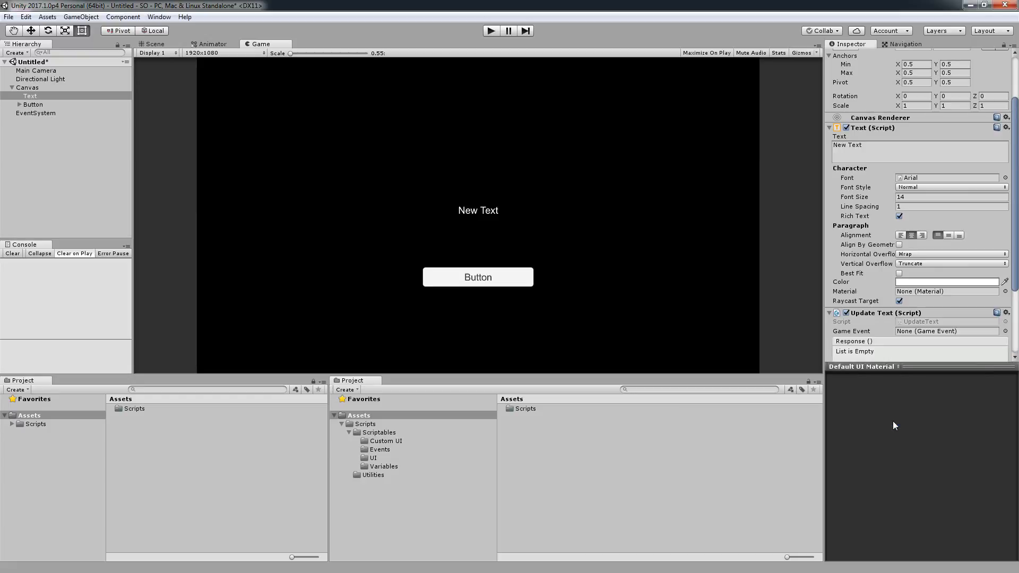
scroll("down", 3)
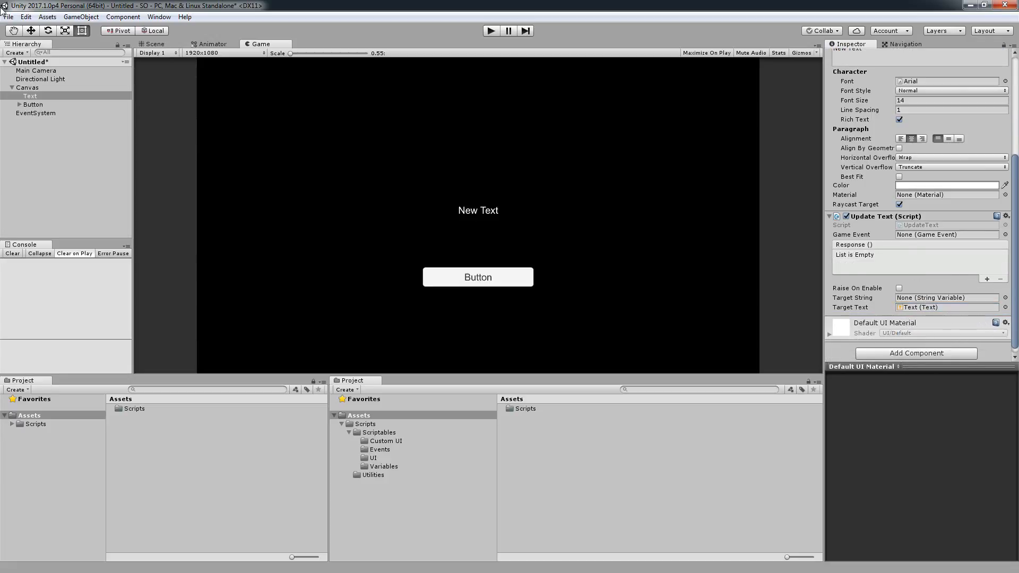
Step: Make the Button's On Click call UpdateText.Raise (string) on Text with 'Subscribe'
left_click(33, 105)
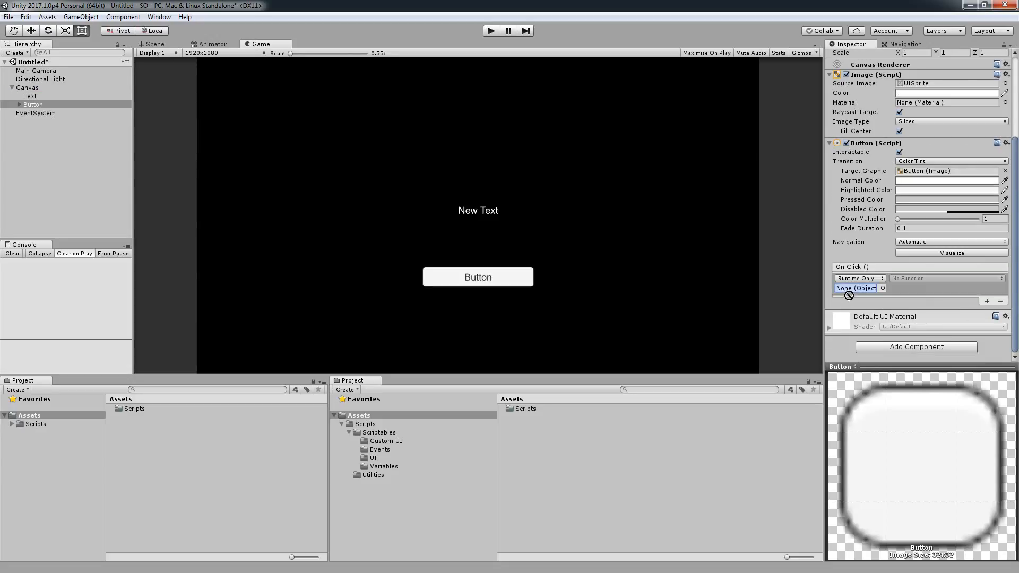
left_click(946, 278)
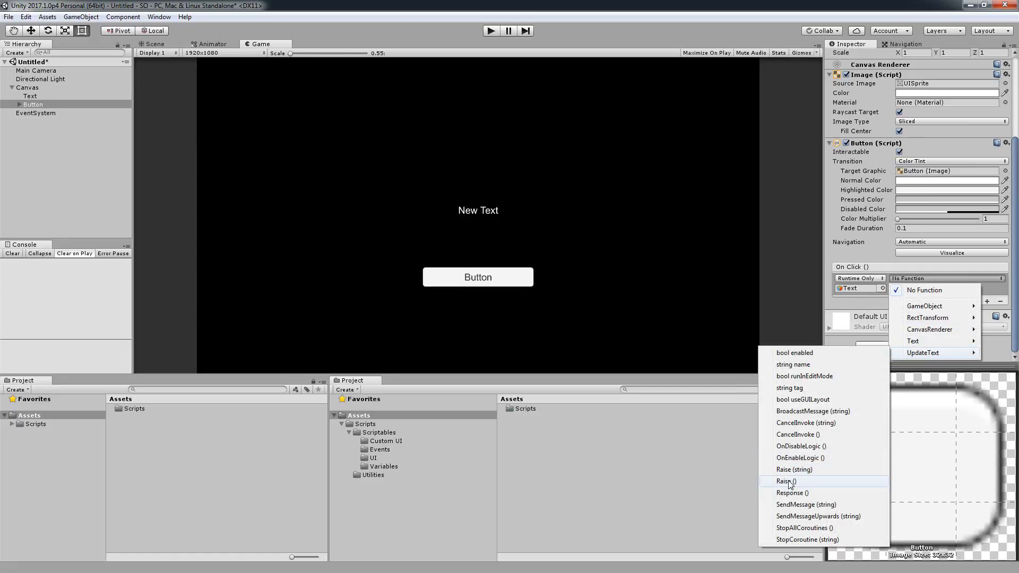
mouse_move(806, 469)
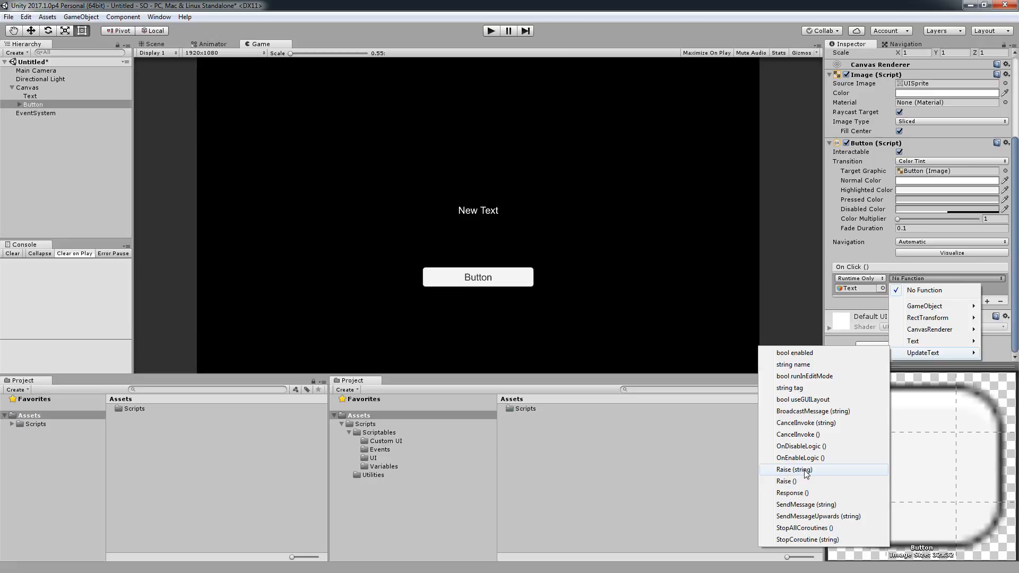
mouse_move(807, 474)
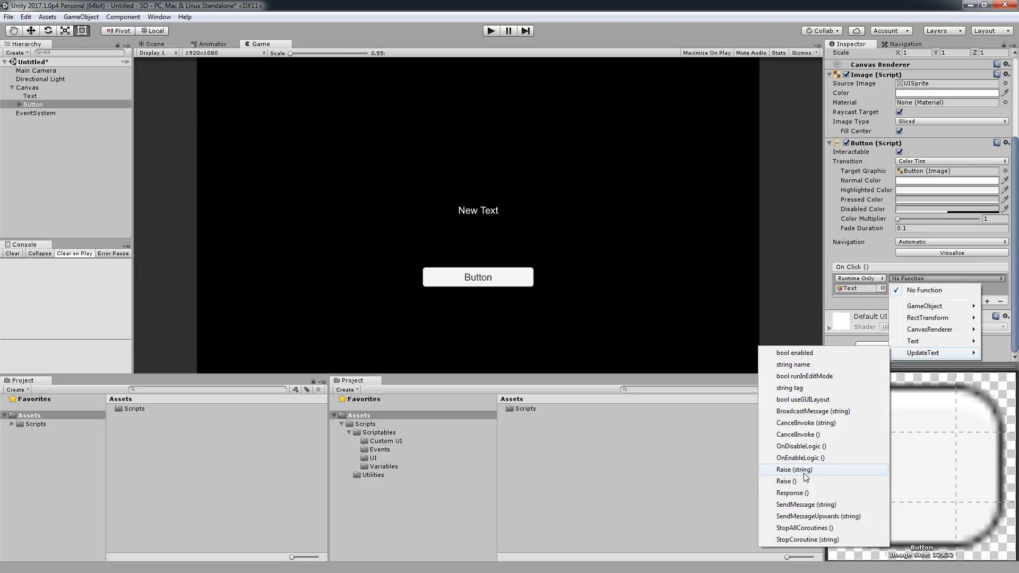
left_click(792, 469)
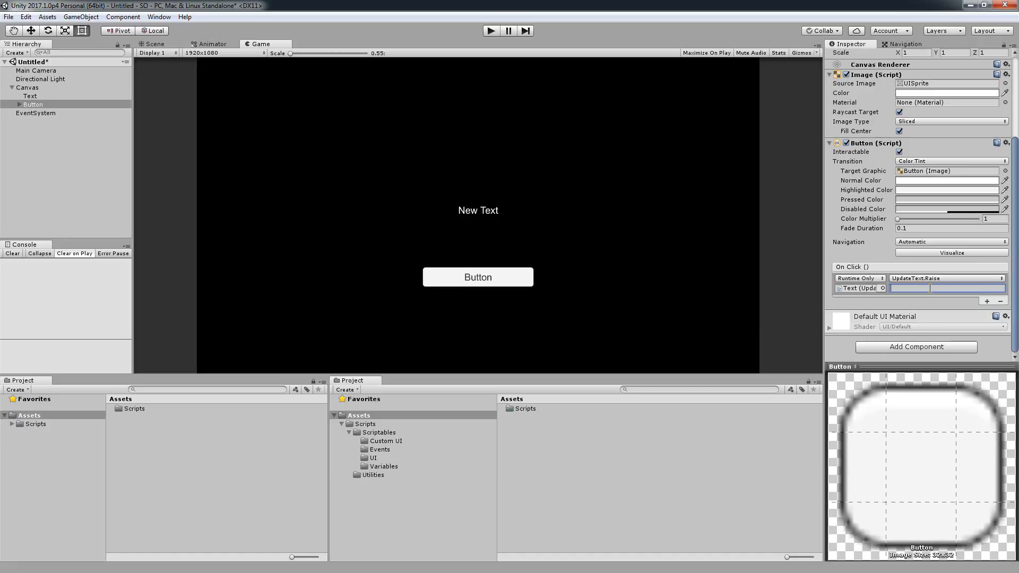
type("Subscrube")
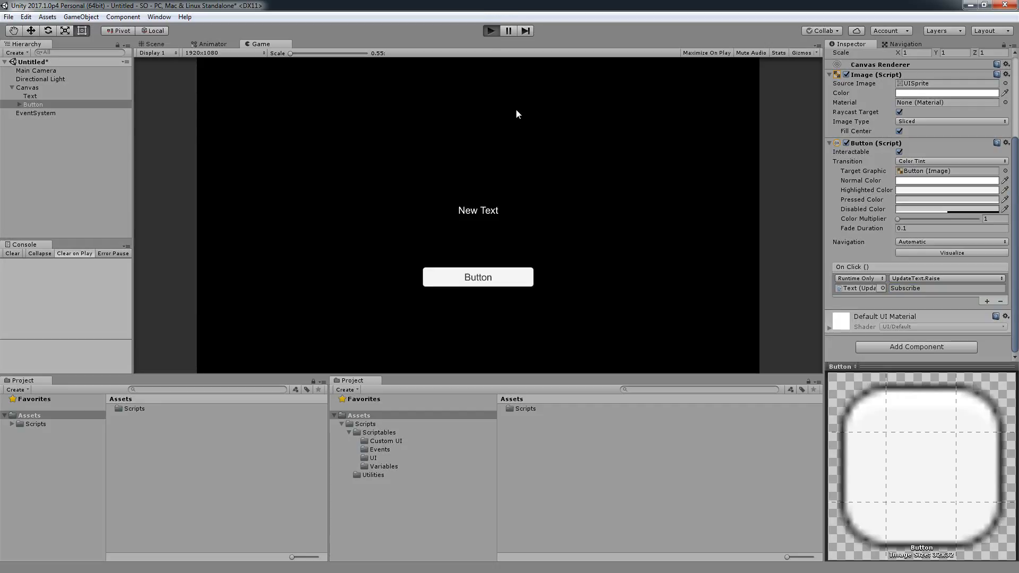
left_click(476, 277)
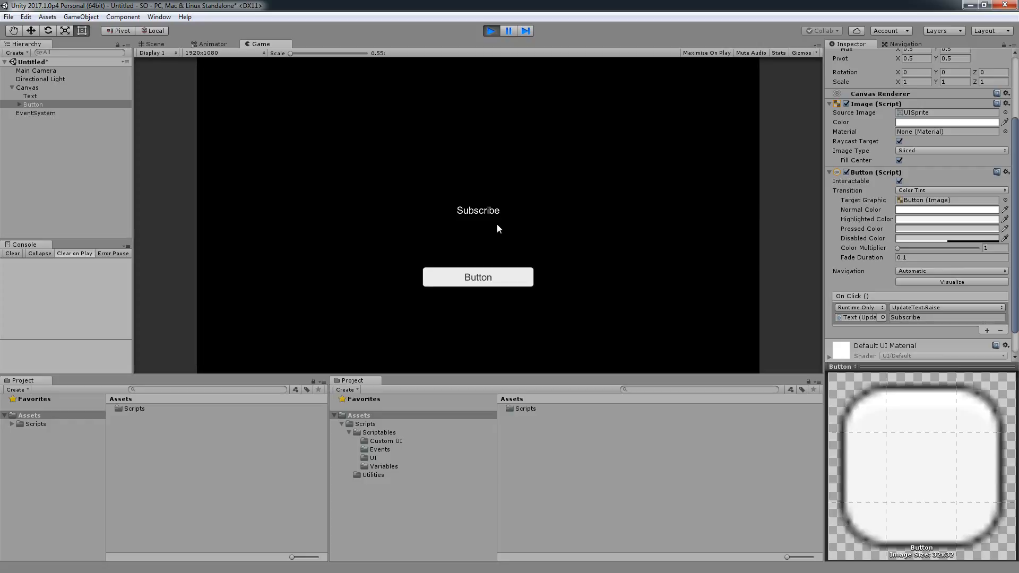
mouse_move(228, 68)
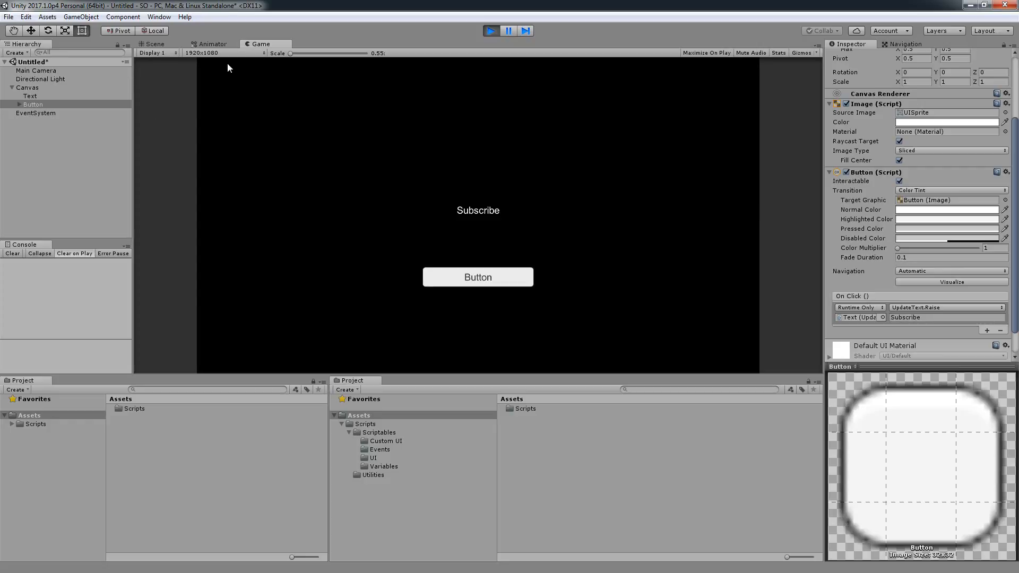
mouse_move(238, 74)
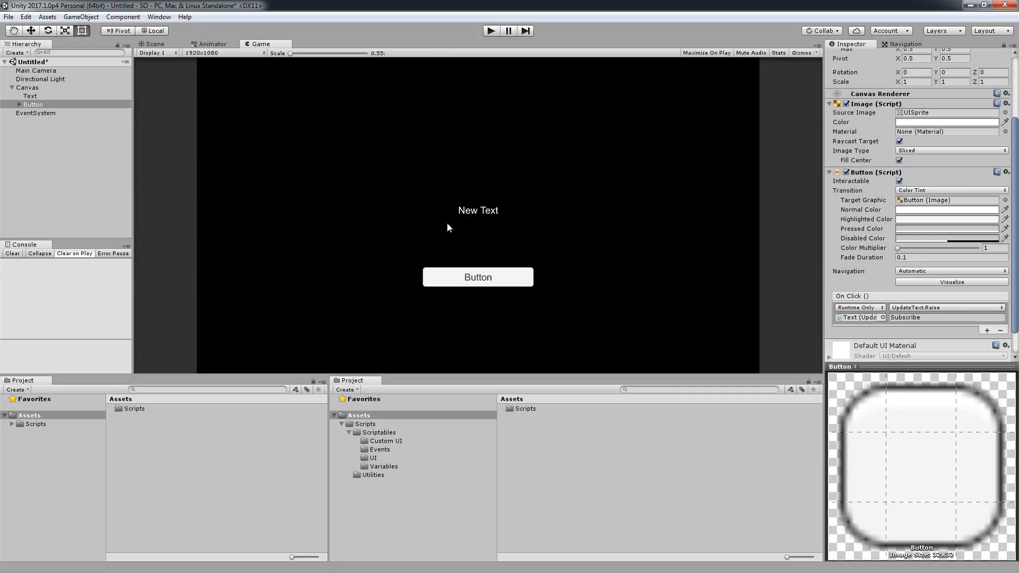
Step: Create a new String variable asset in Assets named TargetText
left_click(33, 104)
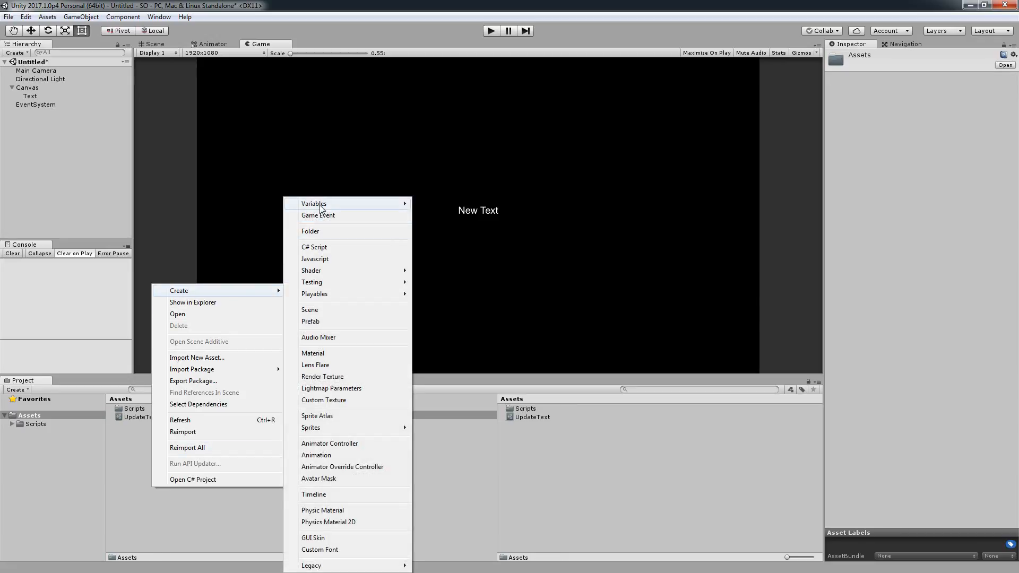
mouse_move(314, 204)
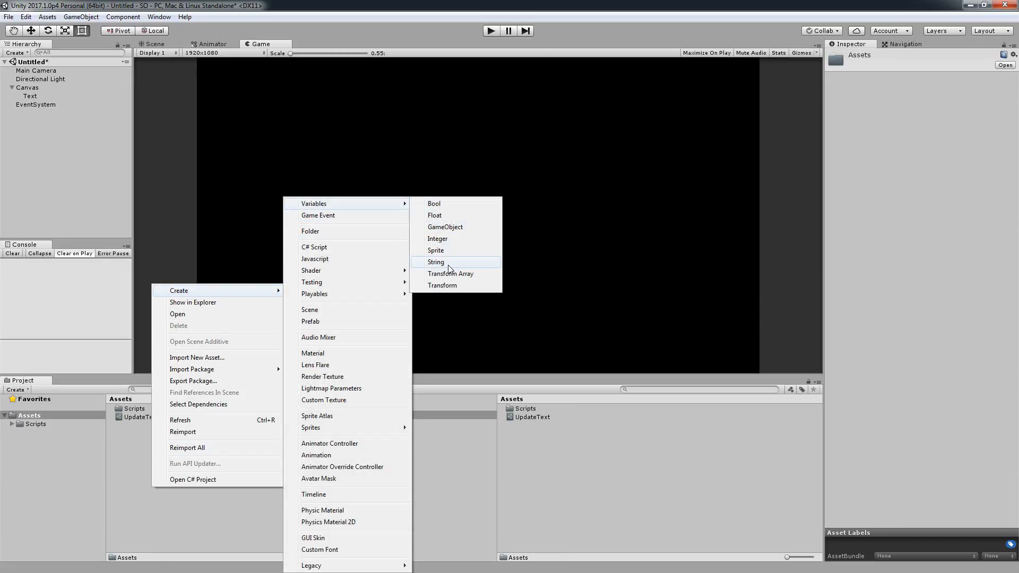
left_click(436, 262)
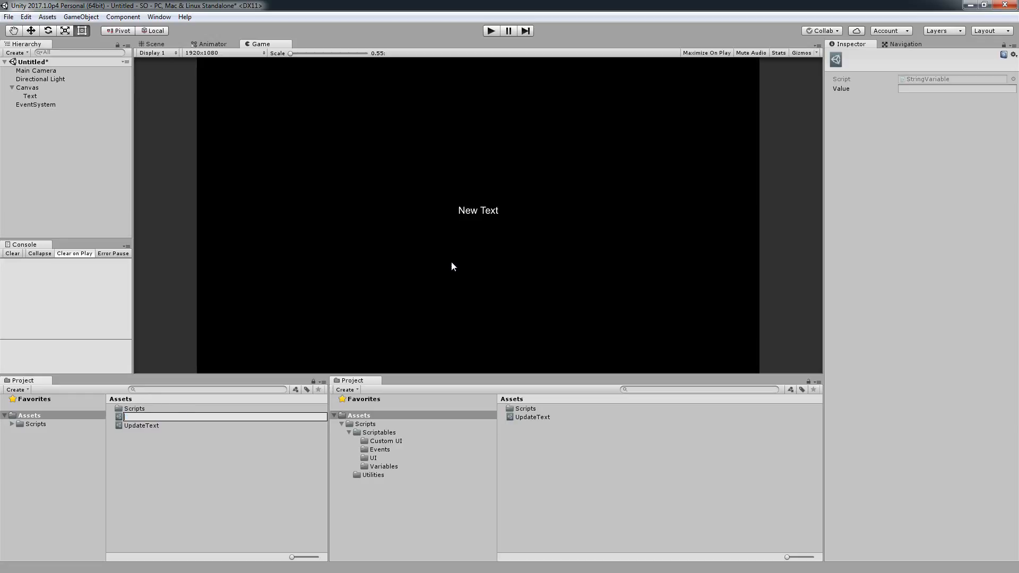
type("TargetTExt")
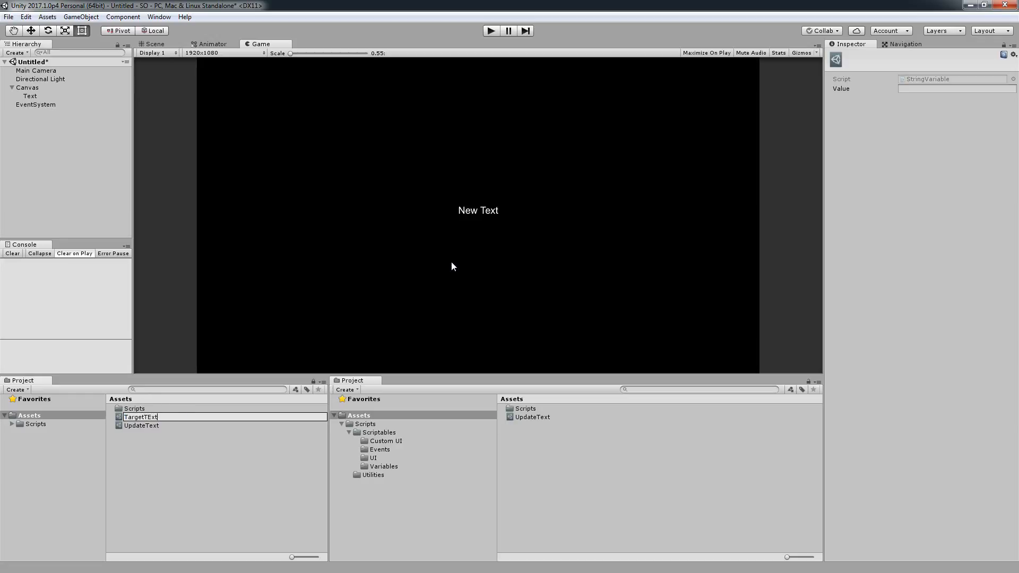
left_click(141, 416)
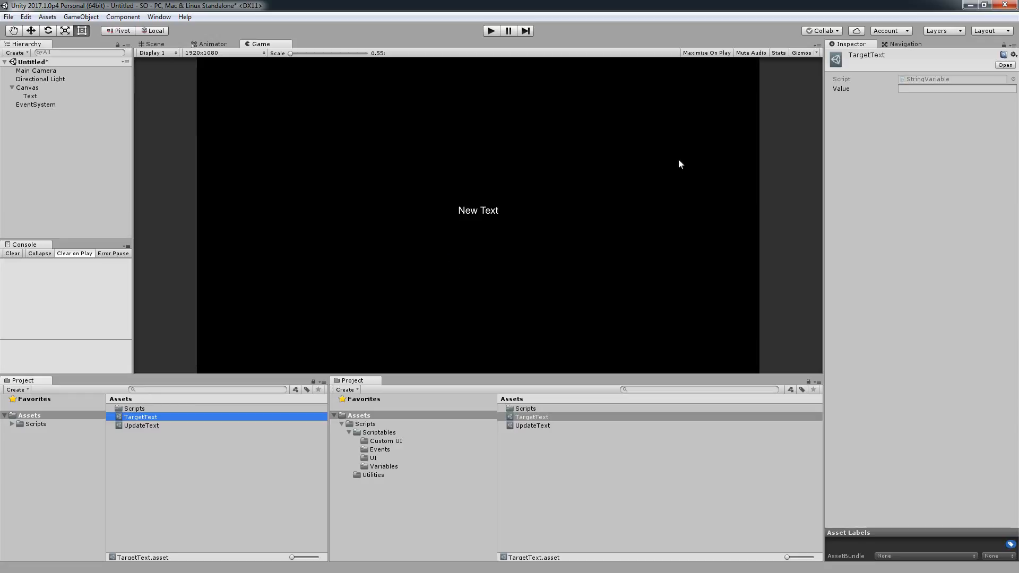
Step: Give TargetText the value 'Support on Patreon'
type("Support")
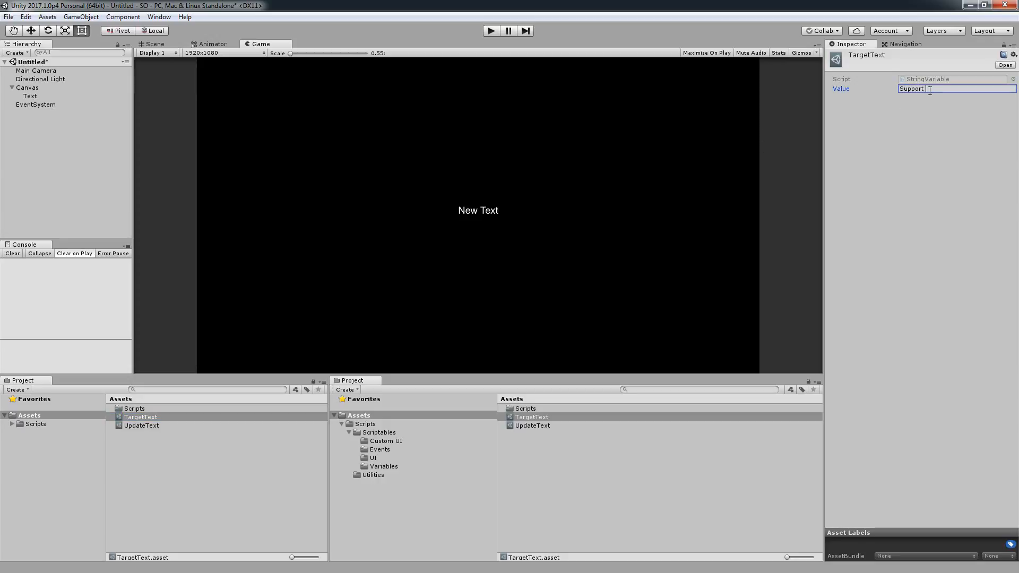
type("on Patreon")
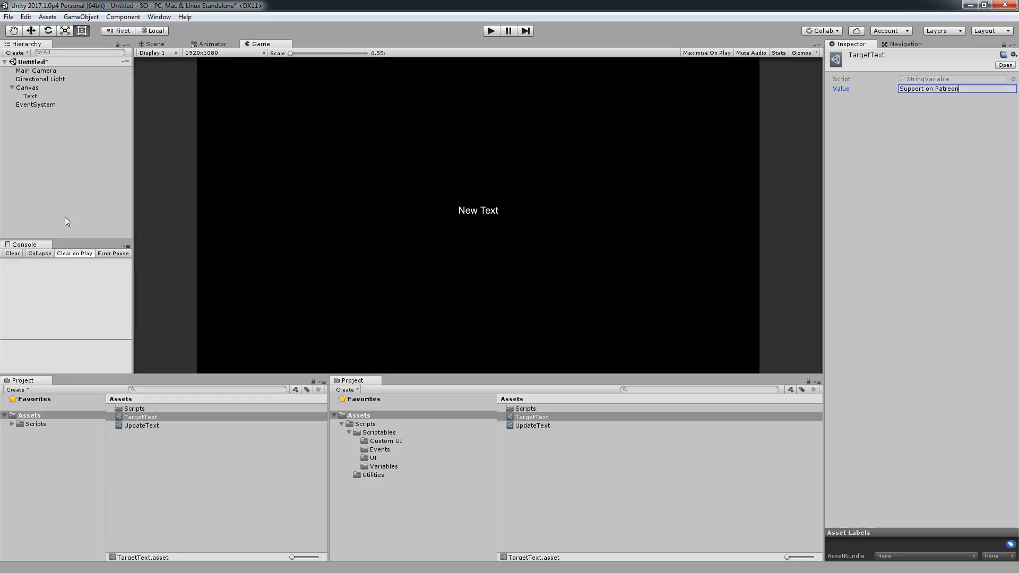
Step: Assign the UpdateText game event to the Text object's Update Text component
left_click(28, 87)
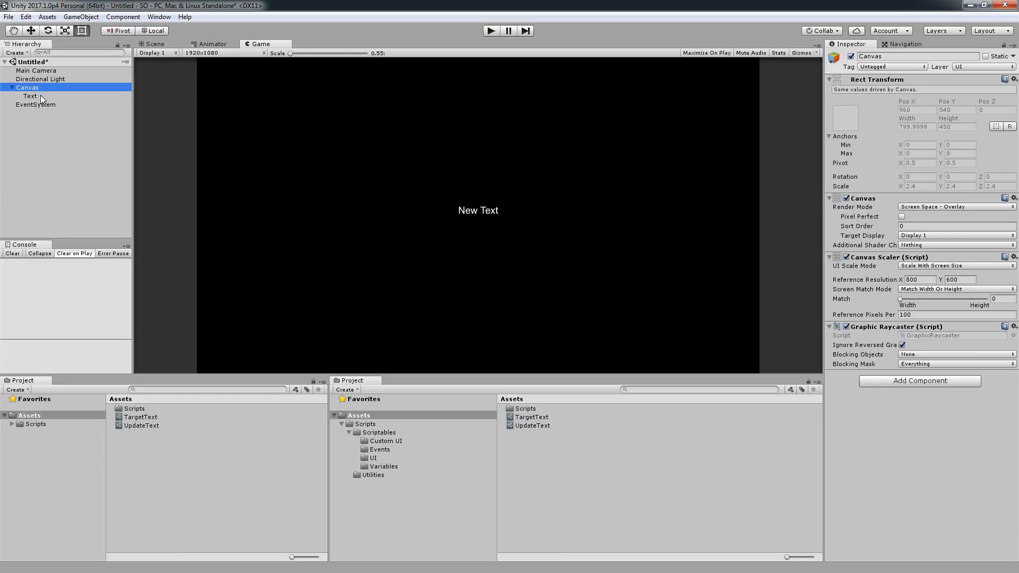
left_click(30, 96)
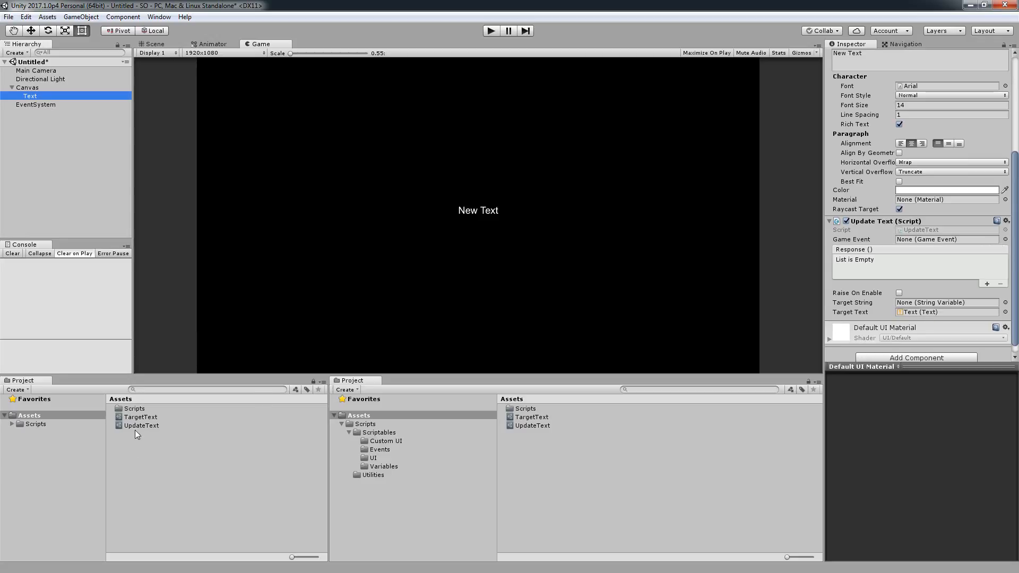
left_click(945, 238)
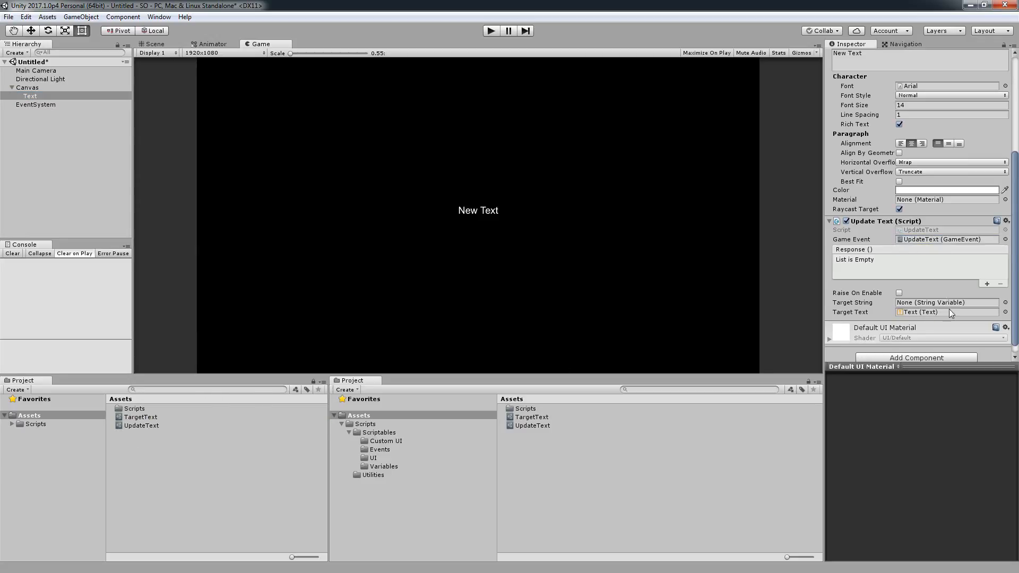
mouse_move(201, 438)
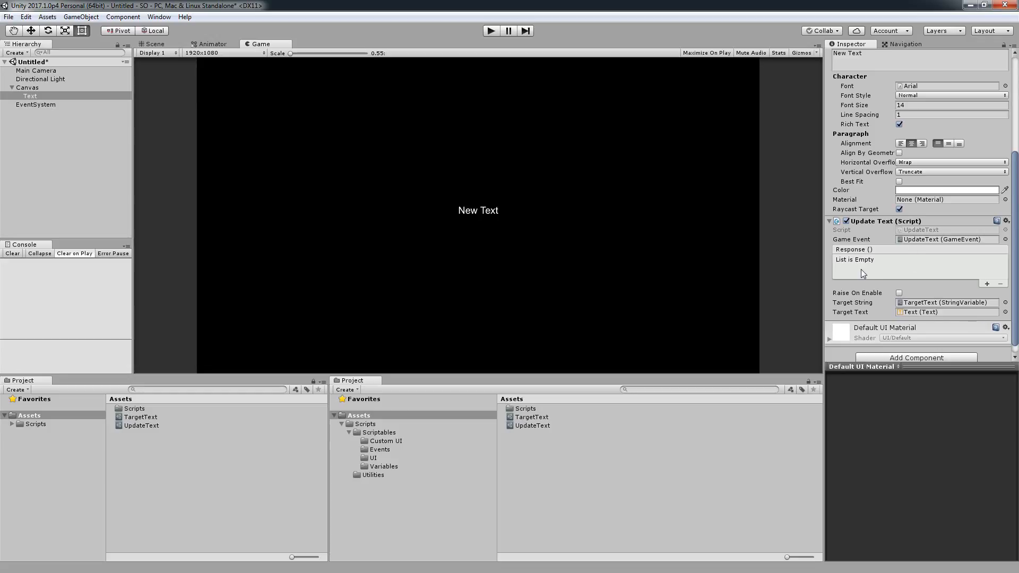
mouse_move(877, 287)
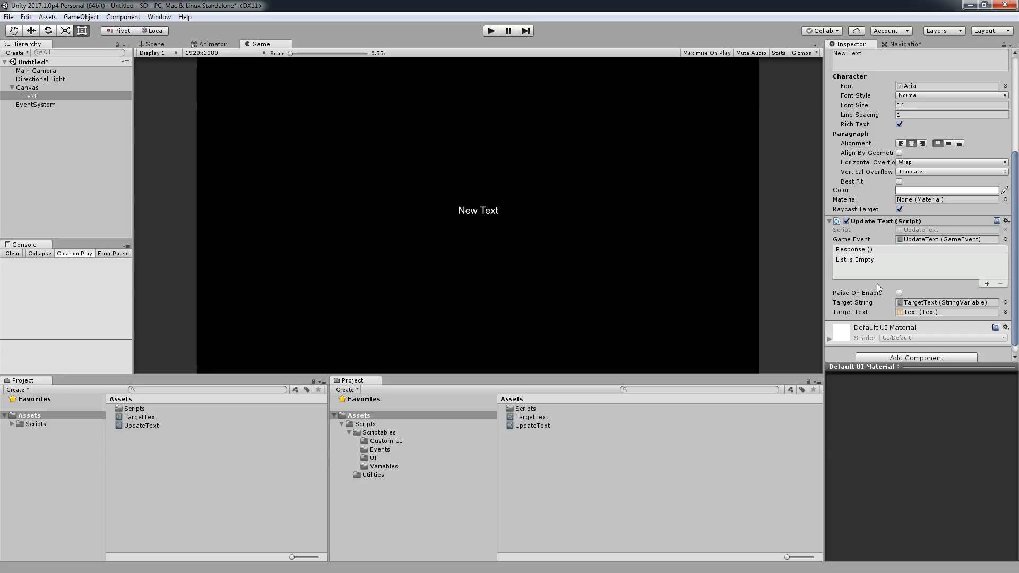
mouse_move(986, 284)
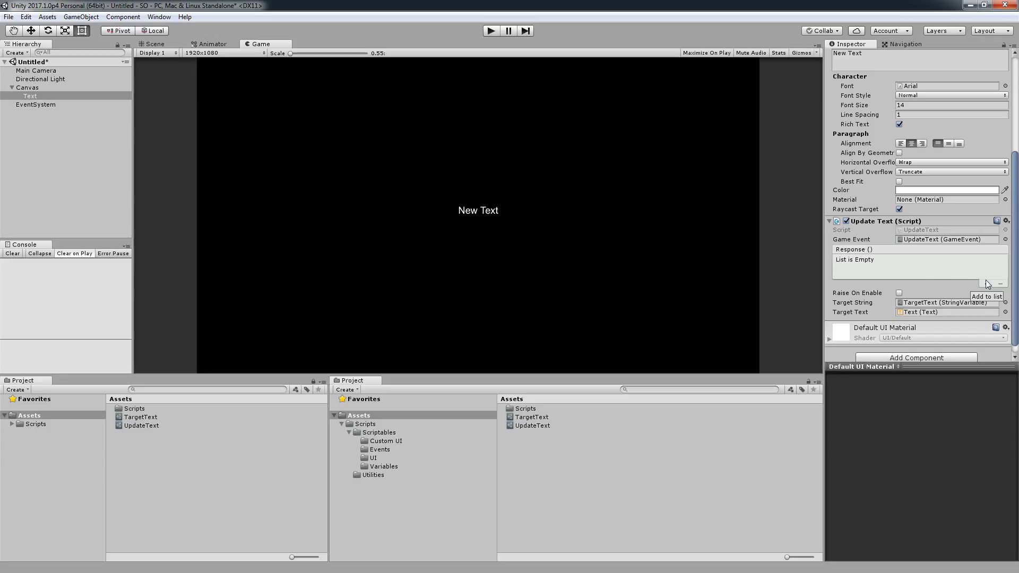
Step: Add and then remove Response entries so the listener lists no responses
left_click(985, 287)
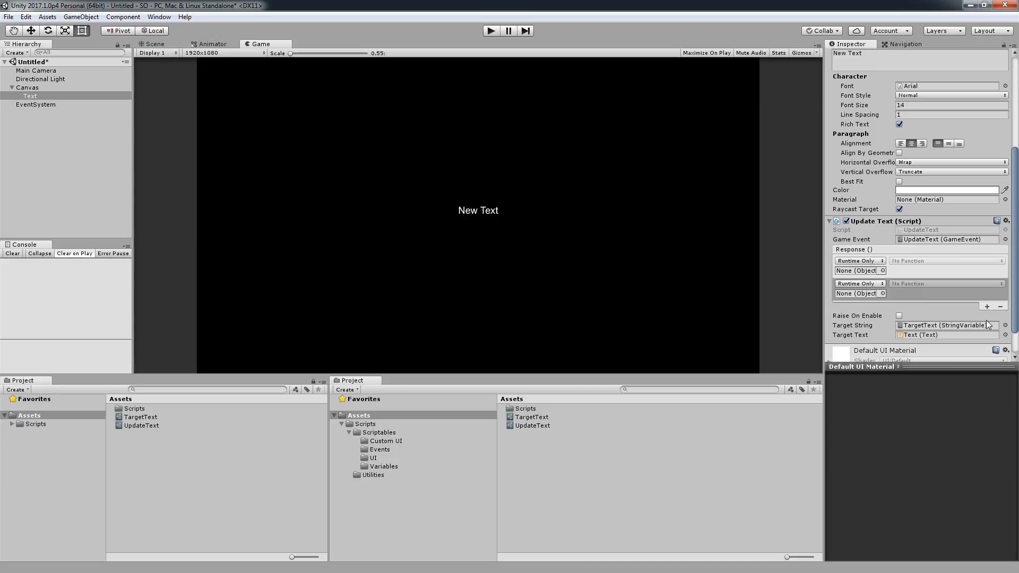
left_click(986, 305)
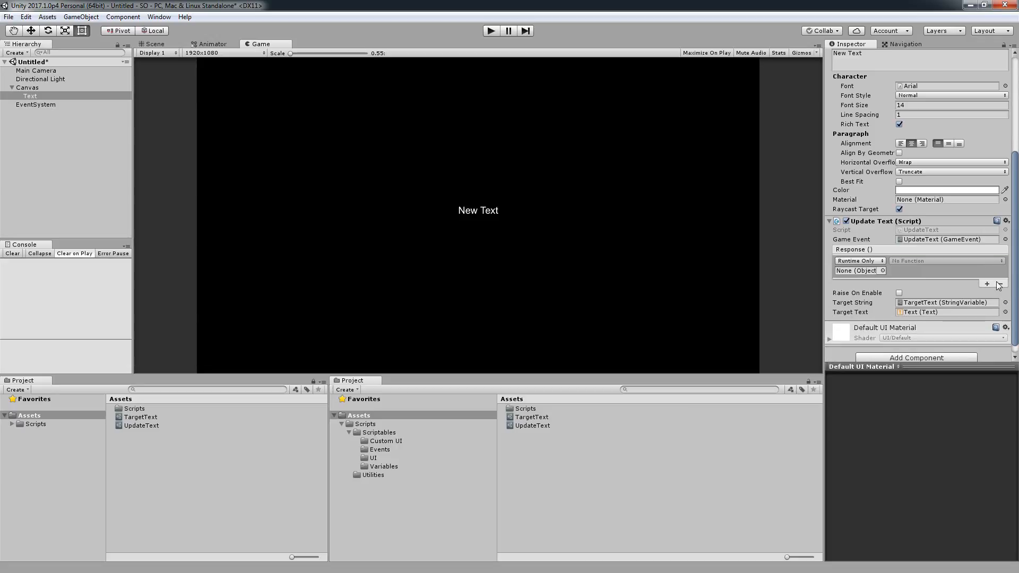
left_click(1000, 284)
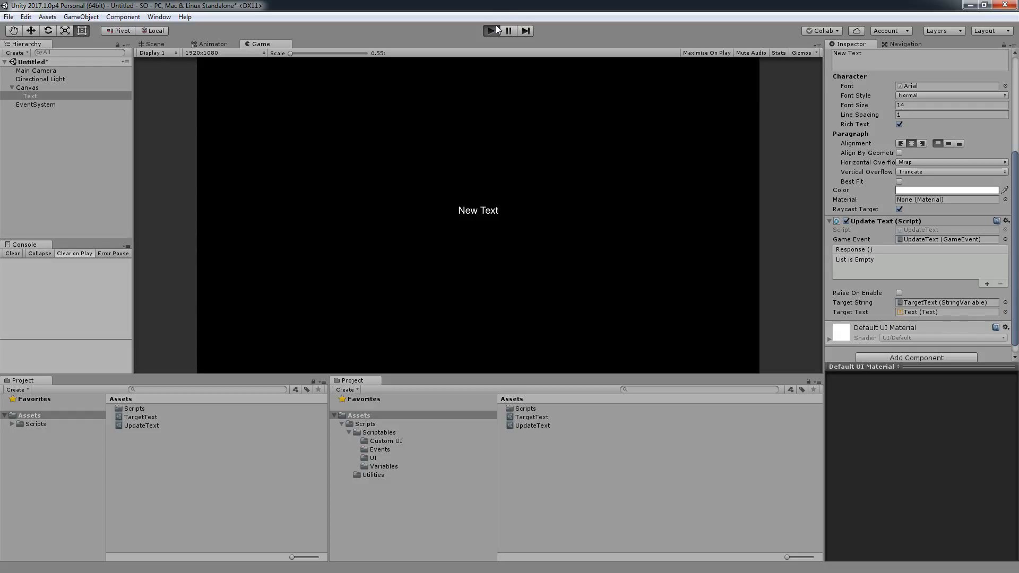
Step: Run the game and raise the UpdateText event, changing the text to 'Support on Patreon'
left_click(498, 31)
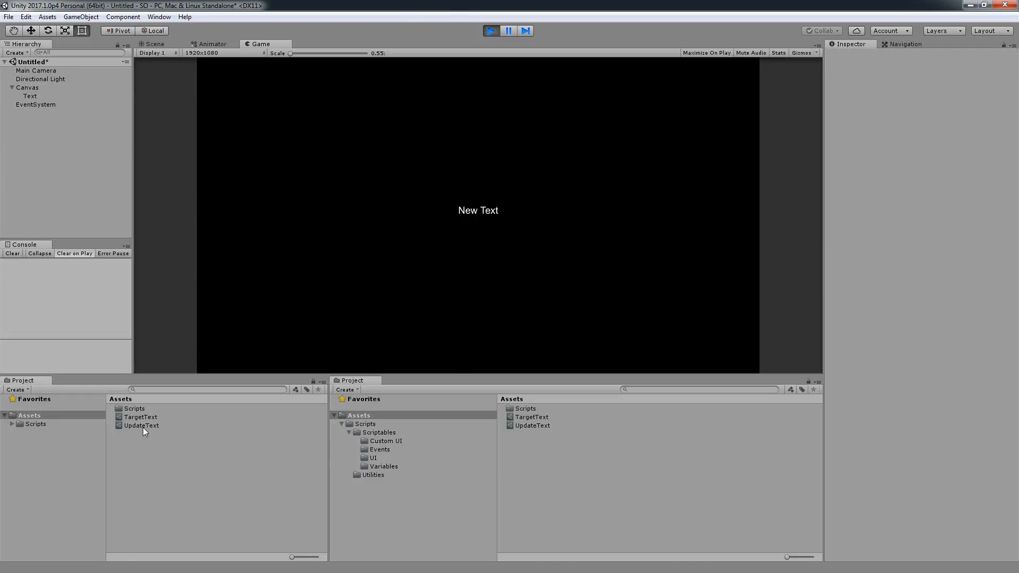
left_click(140, 424)
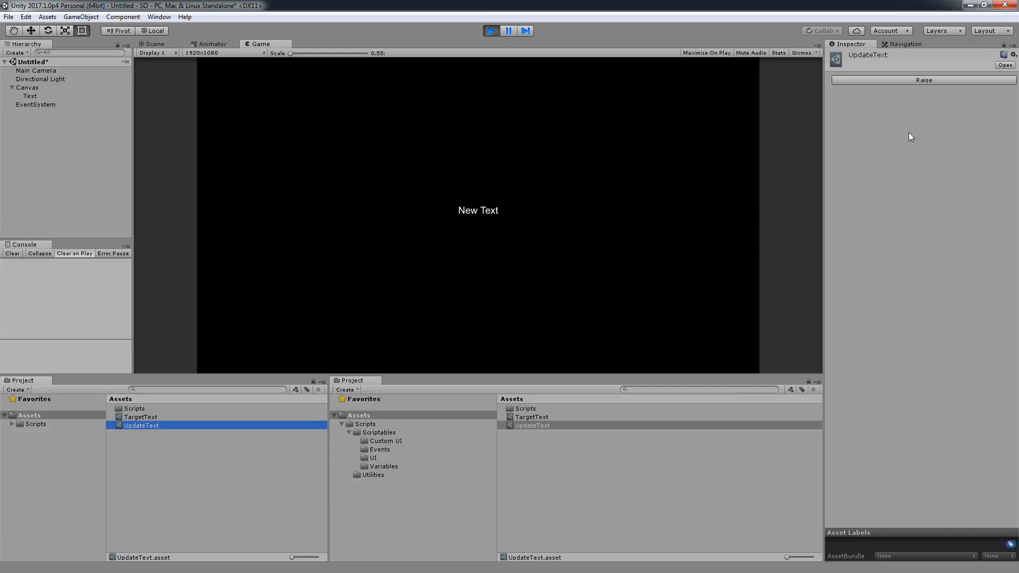
left_click(922, 79)
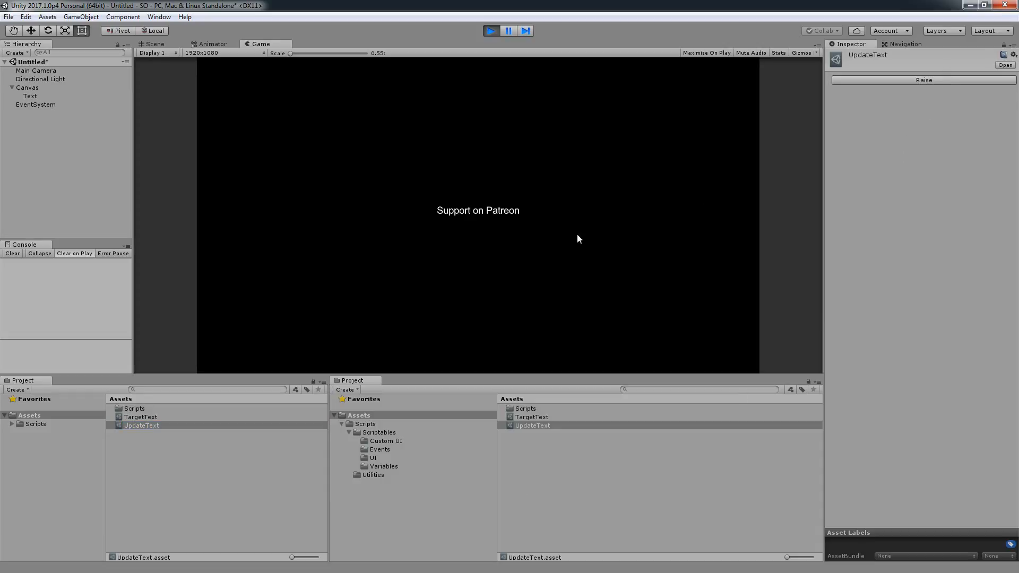
mouse_move(479, 221)
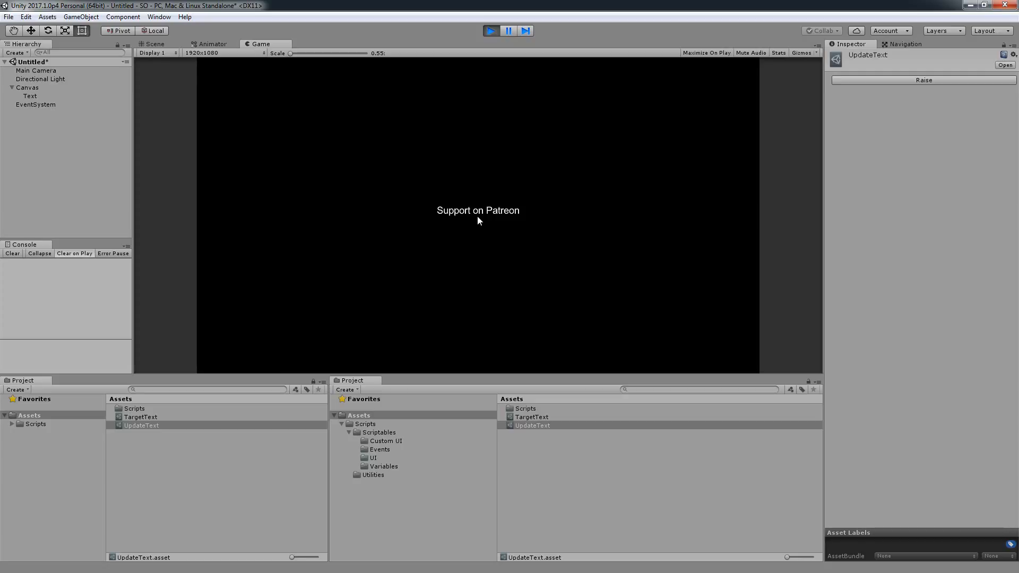
mouse_move(515, 225)
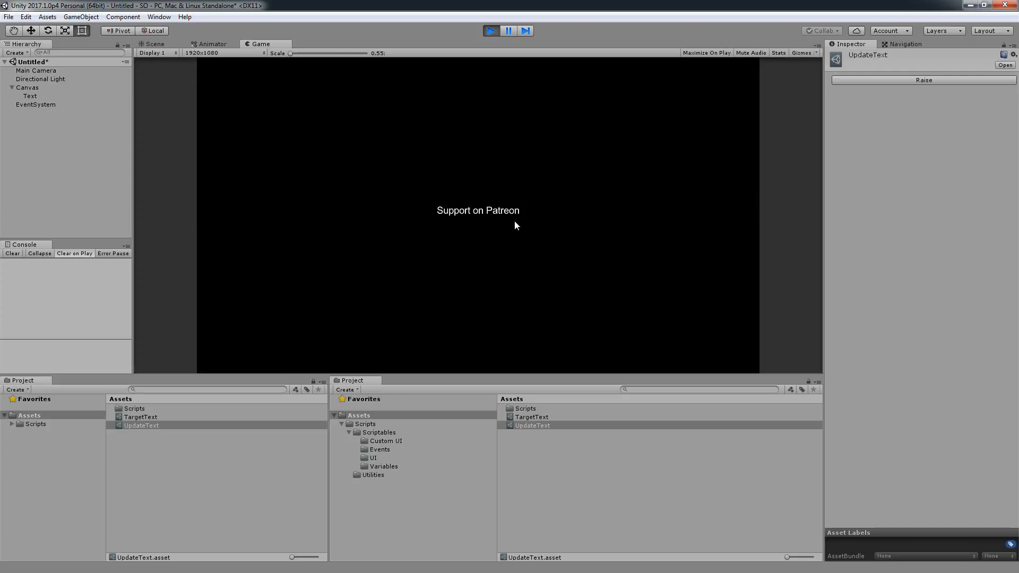